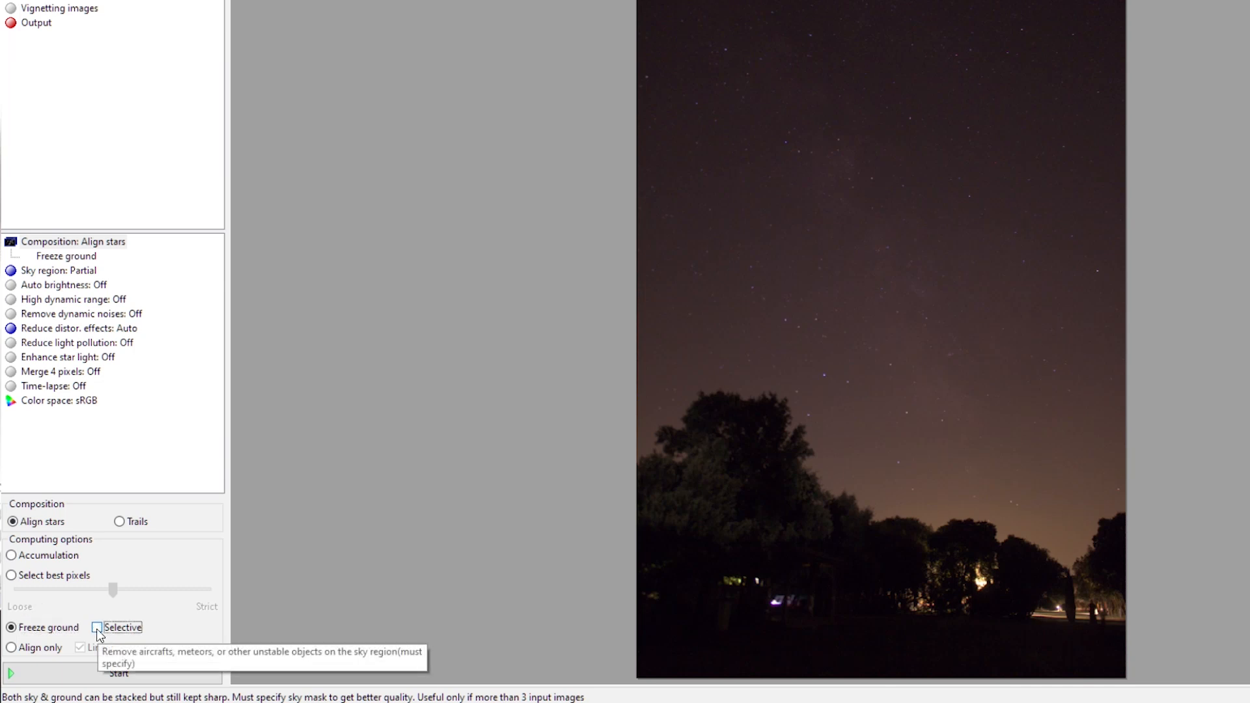
Enable the Selective option beside Freeze ground in Composition
{"action": "left_click", "coordinate": [97, 628]}
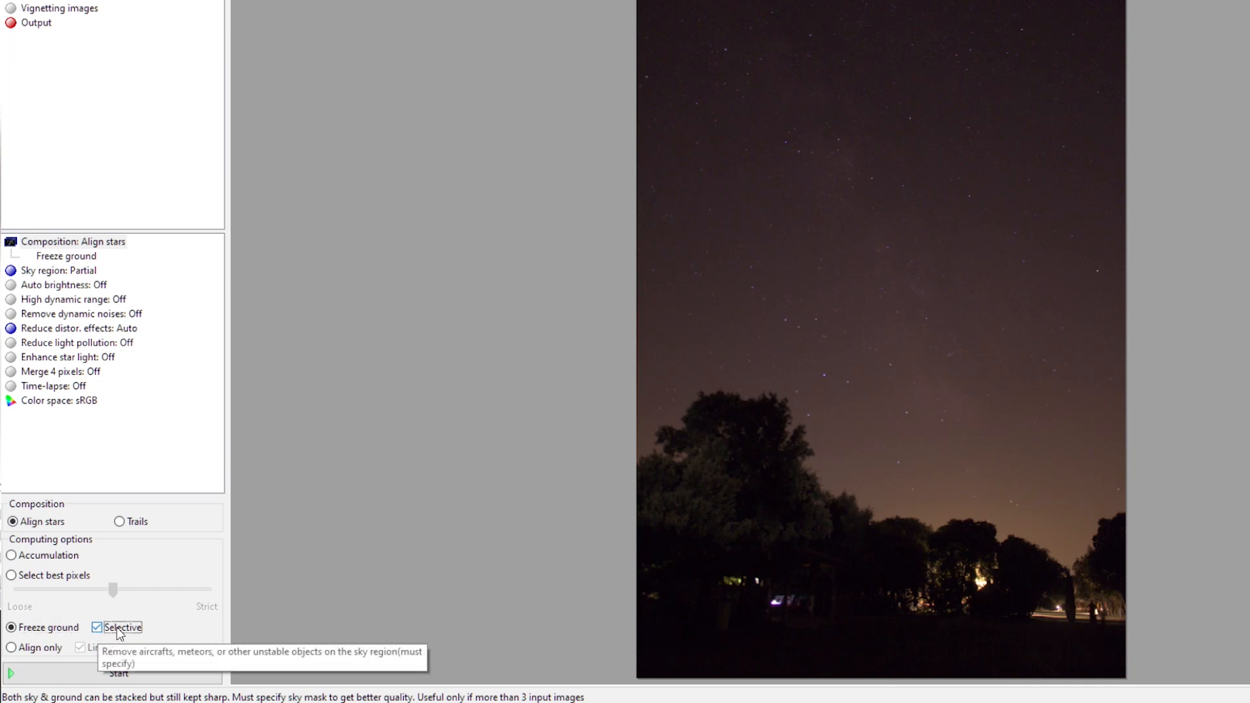
{"action": "mouse_move", "coordinate": [154, 612]}
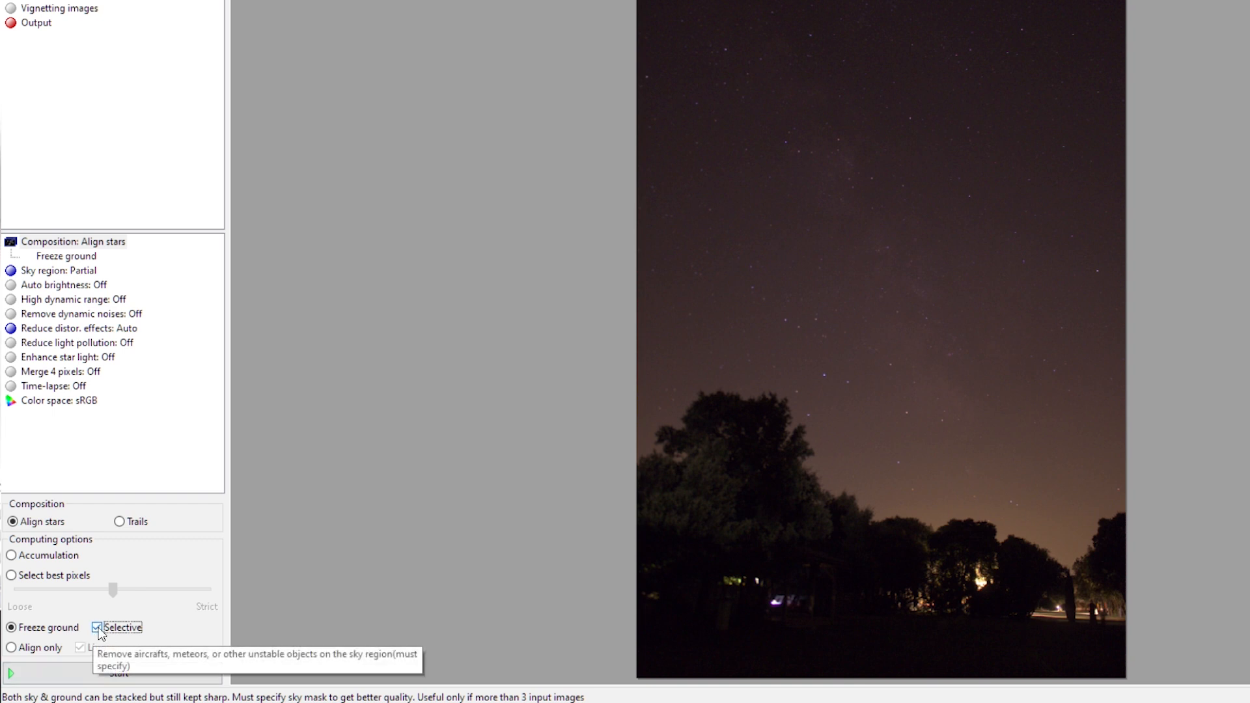
{"action": "left_click", "coordinate": [97, 627]}
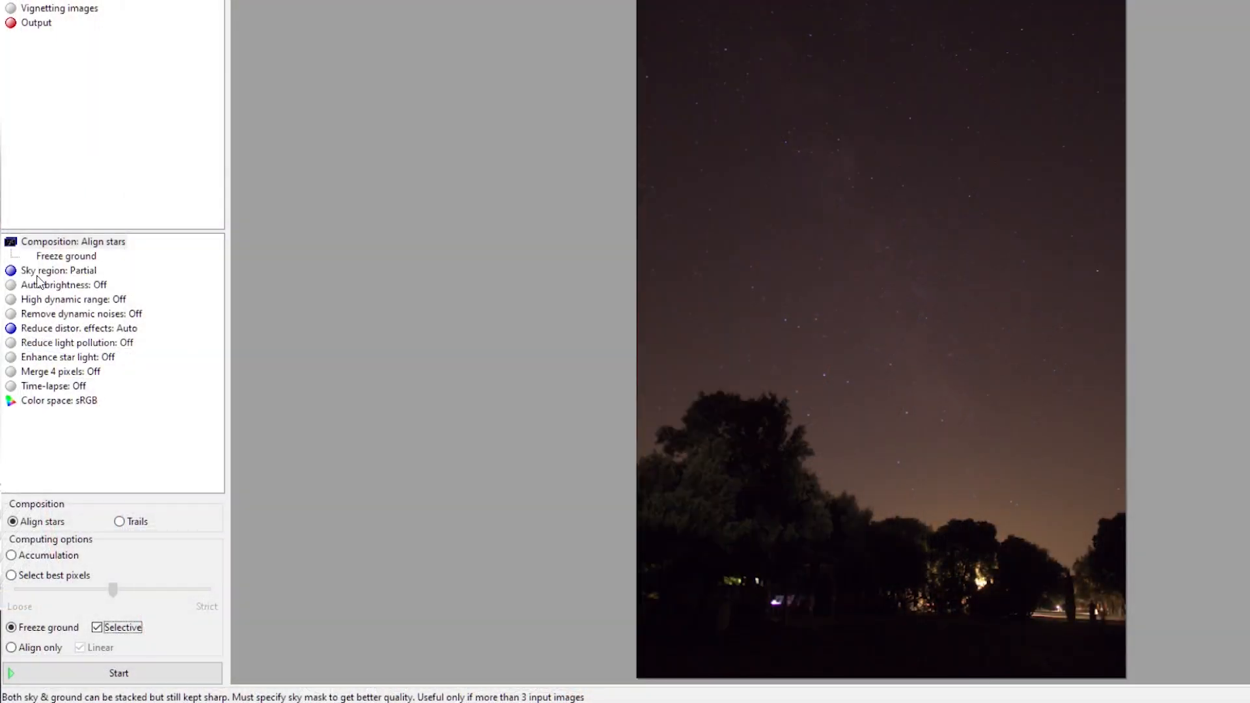
Change Sky region from Partial to Irregular mask
{"action": "left_click", "coordinate": [52, 270]}
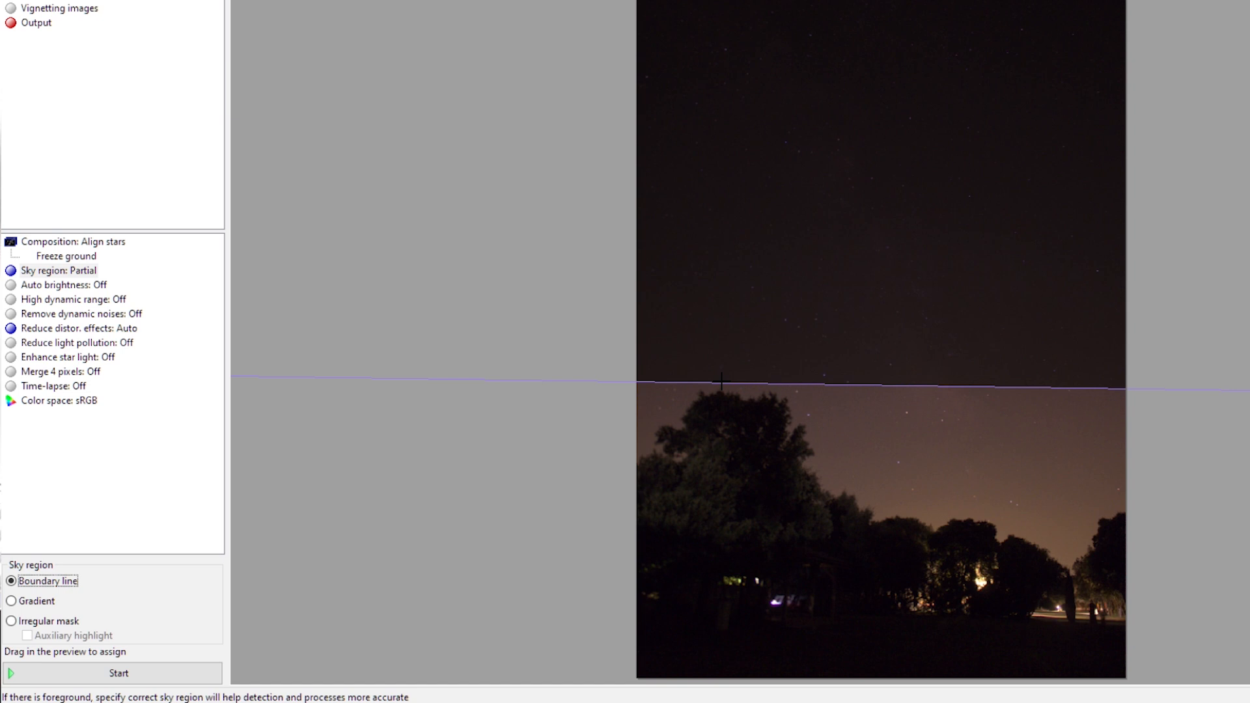
{"action": "left_click", "coordinate": [12, 600]}
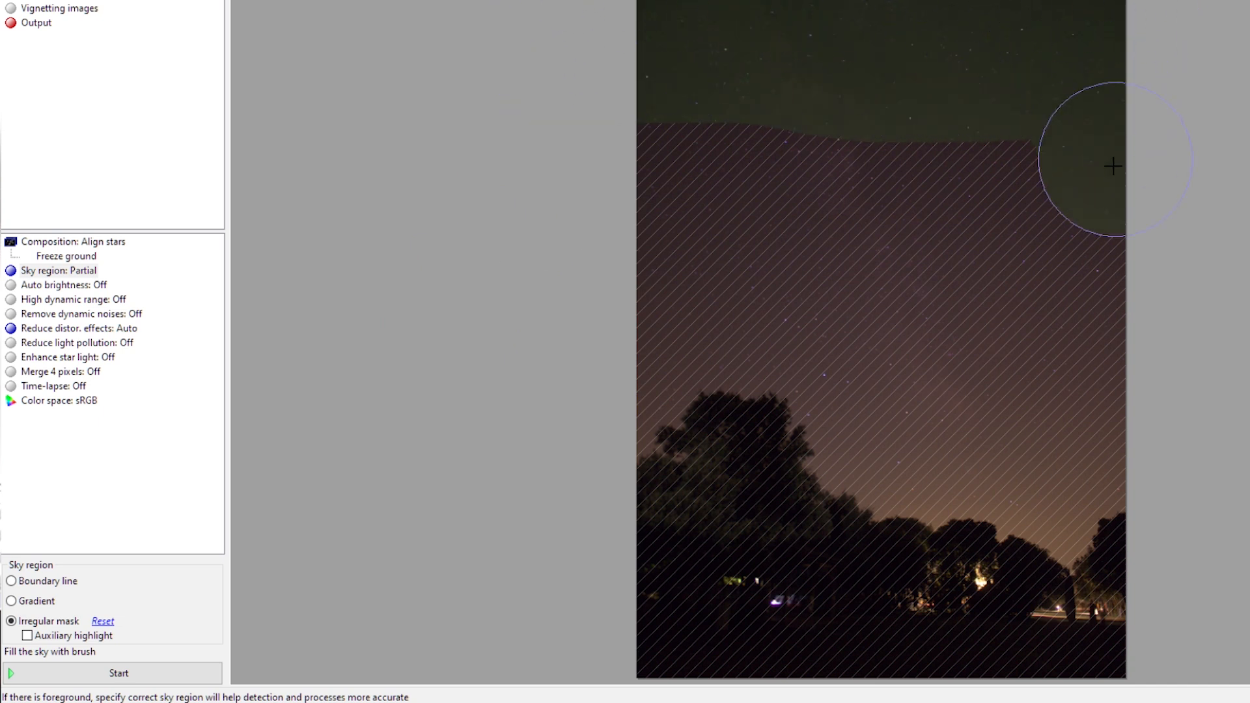
Brush the upper sky and both sides into the mask, reaching the left treetops
{"action": "left_click_drag", "start_coordinate": [1113, 166], "coordinate": [594, 111]}
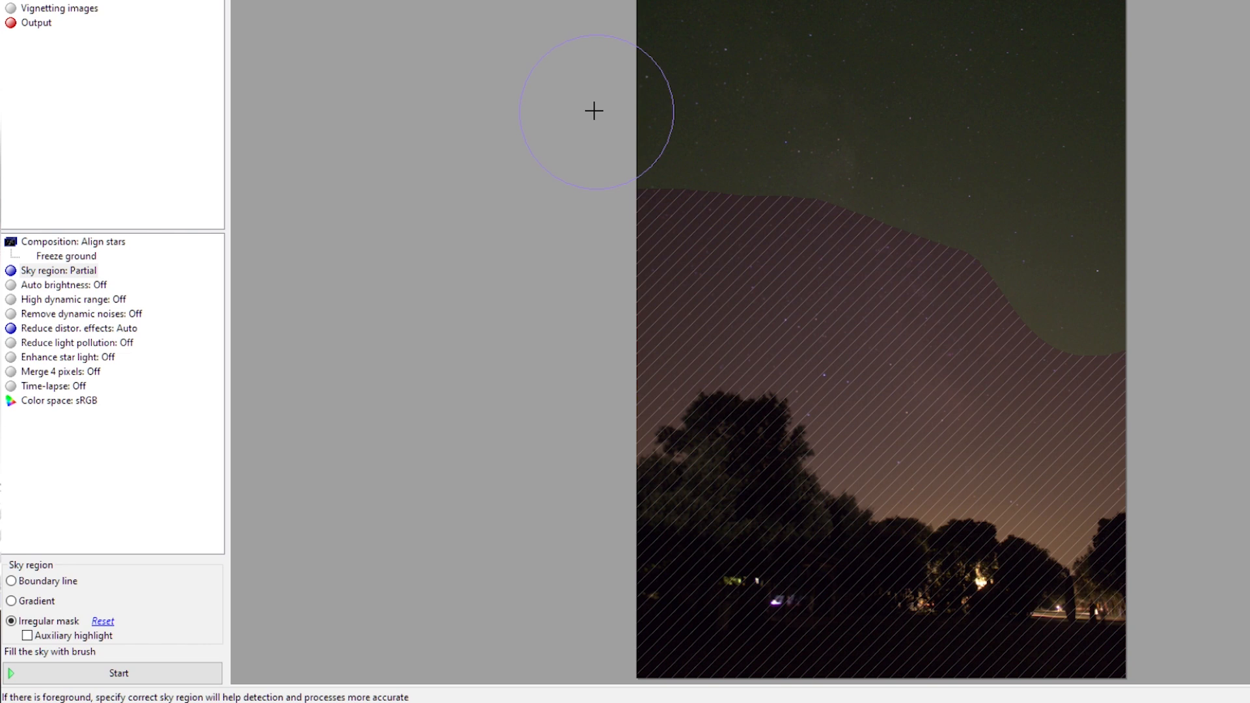
{"action": "left_click_drag", "start_coordinate": [594, 112], "coordinate": [821, 216]}
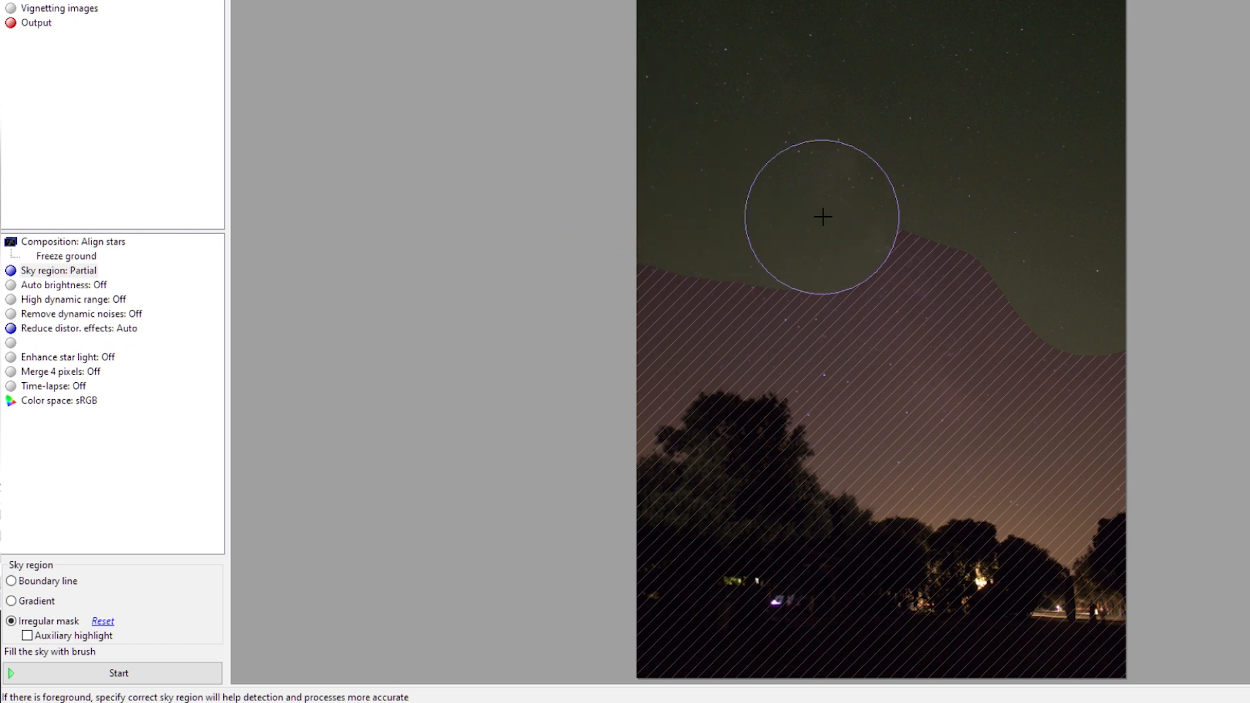
{"action": "left_click_drag", "start_coordinate": [822, 217], "coordinate": [1079, 408]}
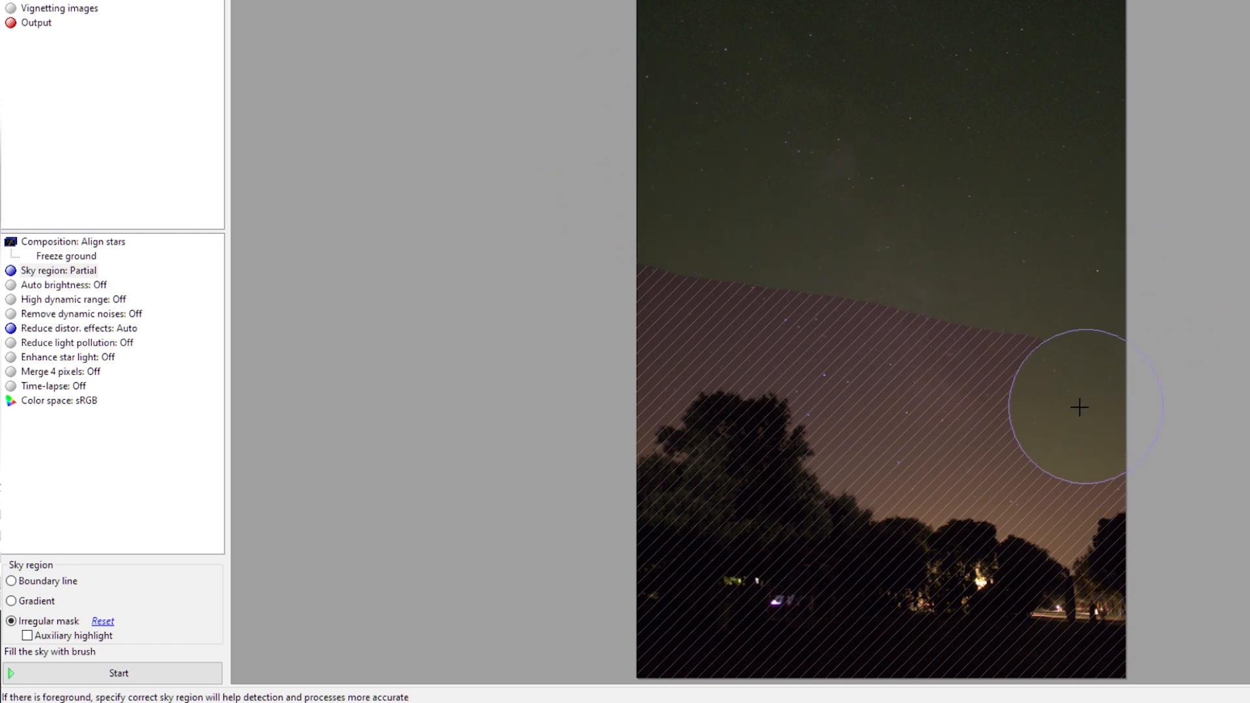
{"action": "left_click_drag", "start_coordinate": [1080, 408], "coordinate": [633, 352]}
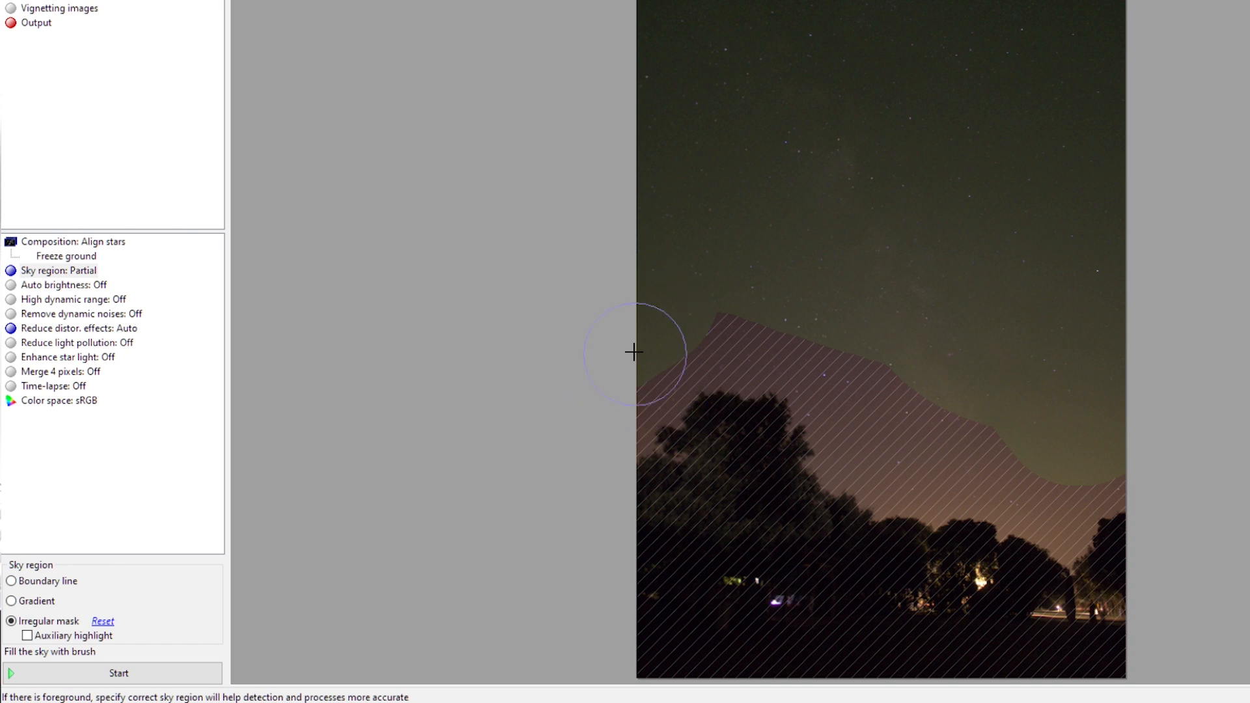
Fill the sky above the central and right trees and refine the treeline edge
{"action": "left_click_drag", "start_coordinate": [635, 351], "coordinate": [774, 343]}
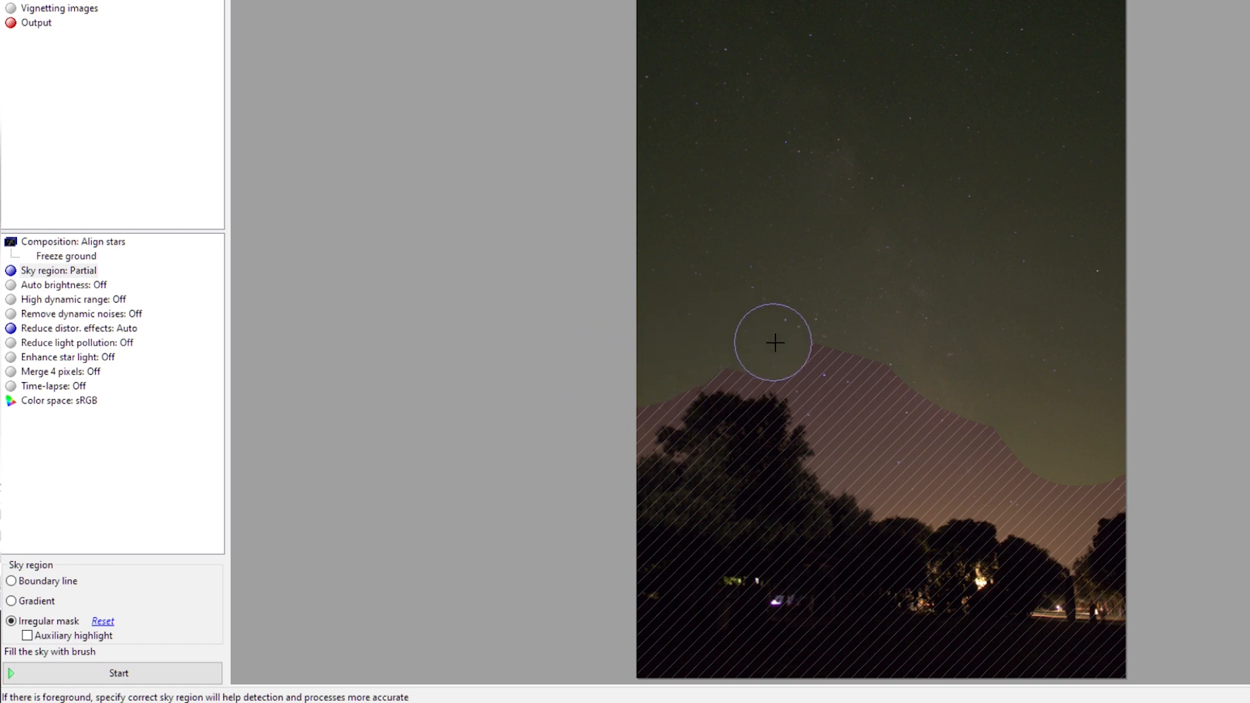
{"action": "left_click_drag", "start_coordinate": [773, 343], "coordinate": [1083, 468]}
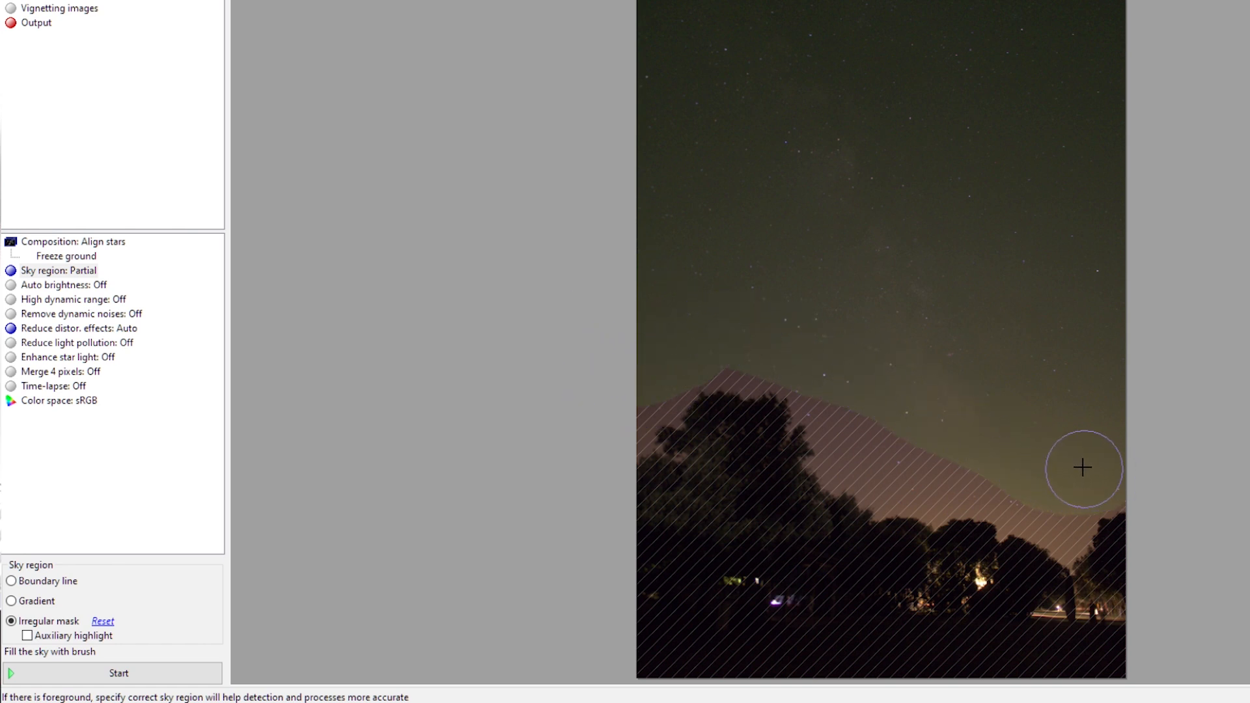
{"action": "mouse_move", "coordinate": [1109, 470]}
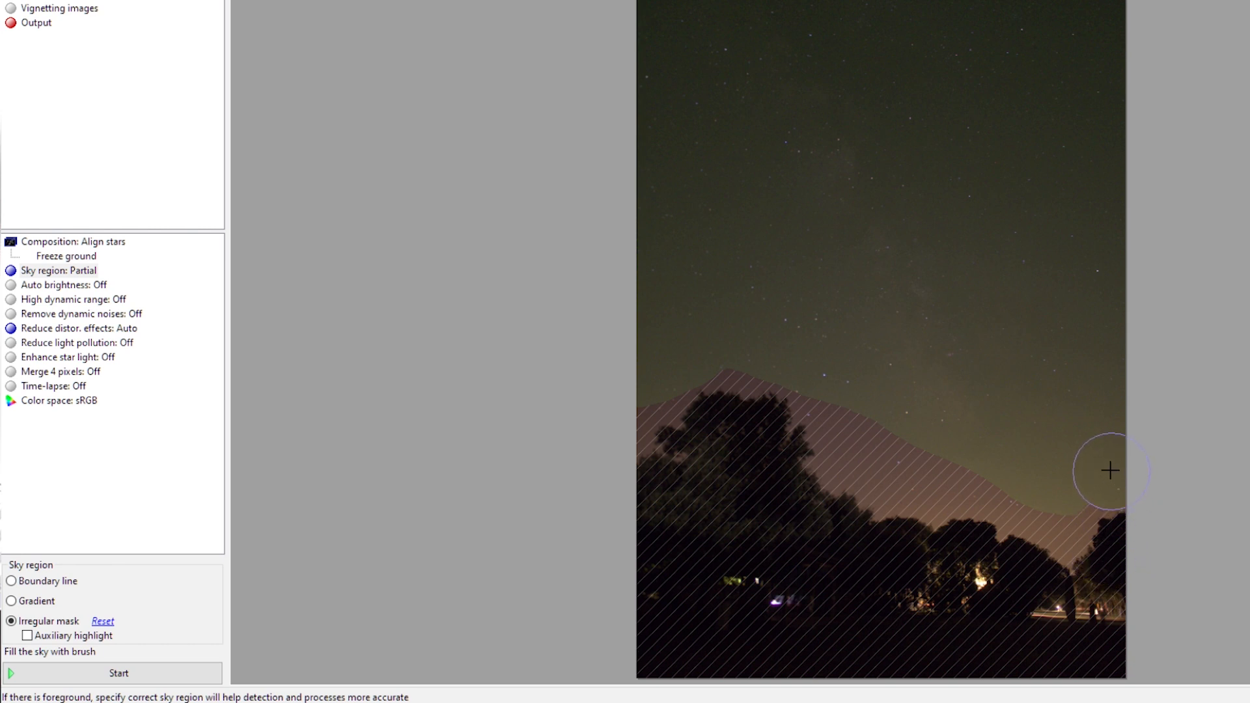
{"action": "left_click_drag", "start_coordinate": [1109, 470], "coordinate": [861, 388]}
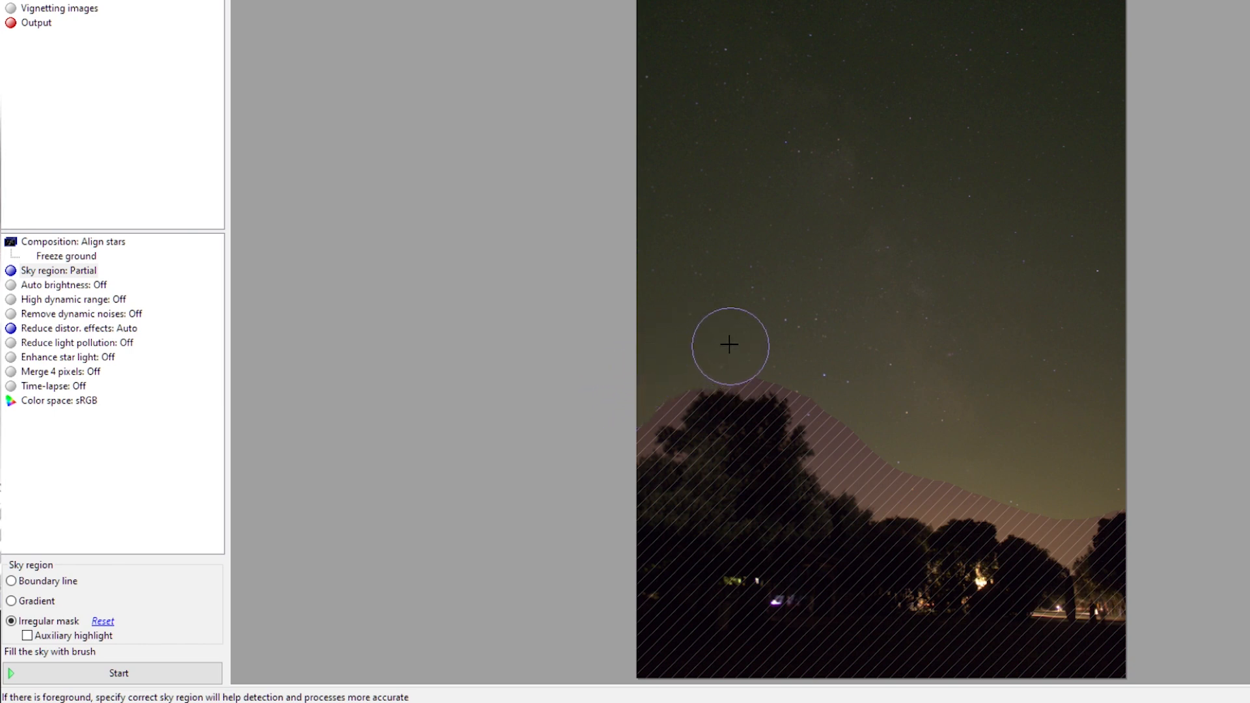
{"action": "left_click_drag", "start_coordinate": [729, 345], "coordinate": [1072, 532]}
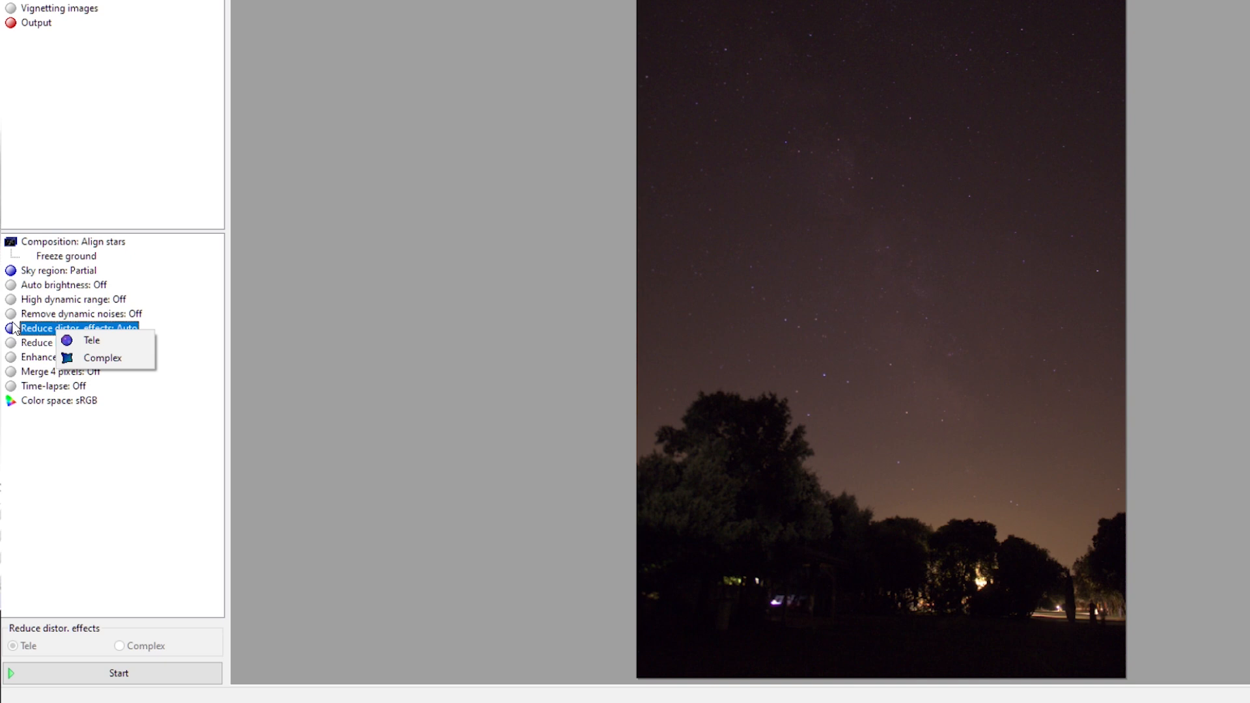
{"action": "mouse_move", "coordinate": [90, 340]}
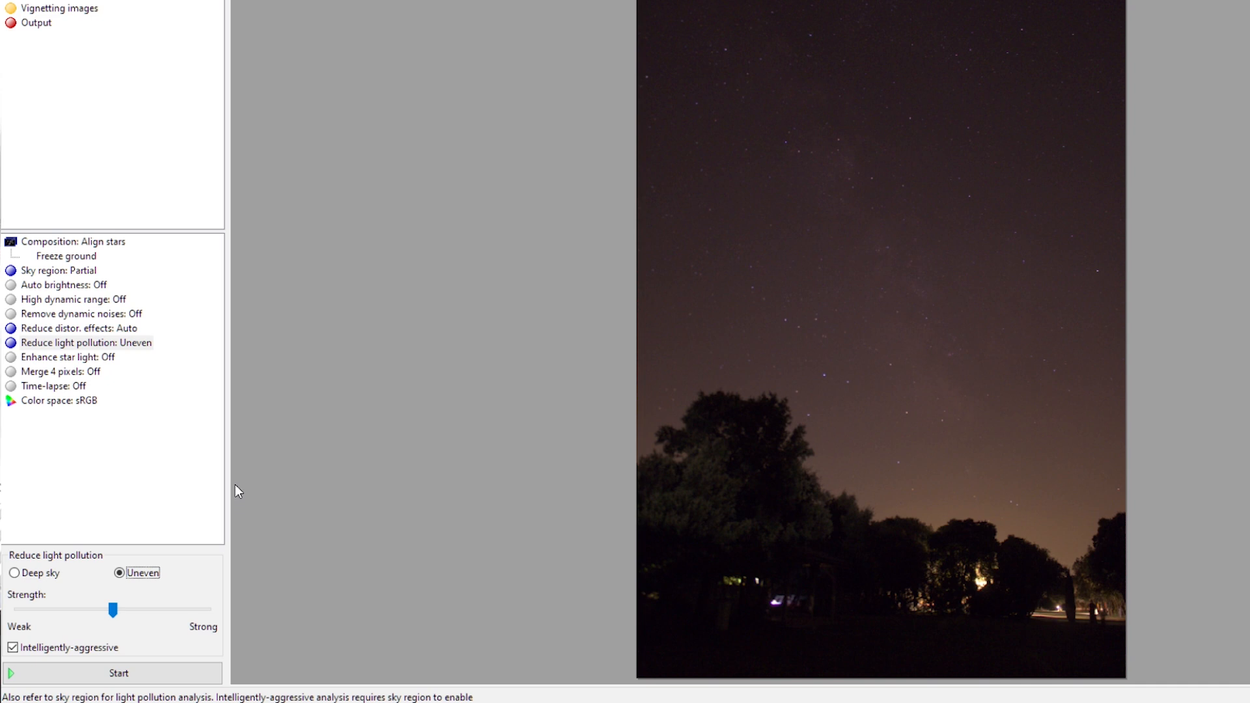
{"action": "mouse_move", "coordinate": [874, 476]}
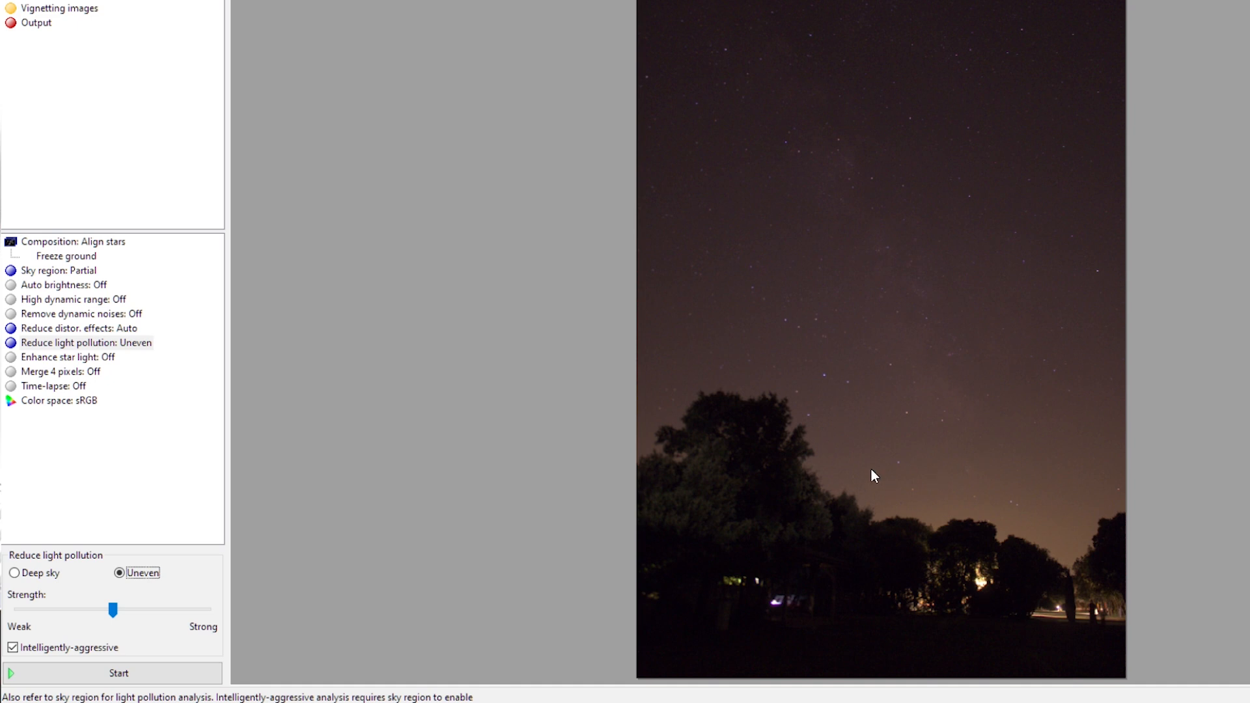
{"action": "mouse_move", "coordinate": [1026, 507]}
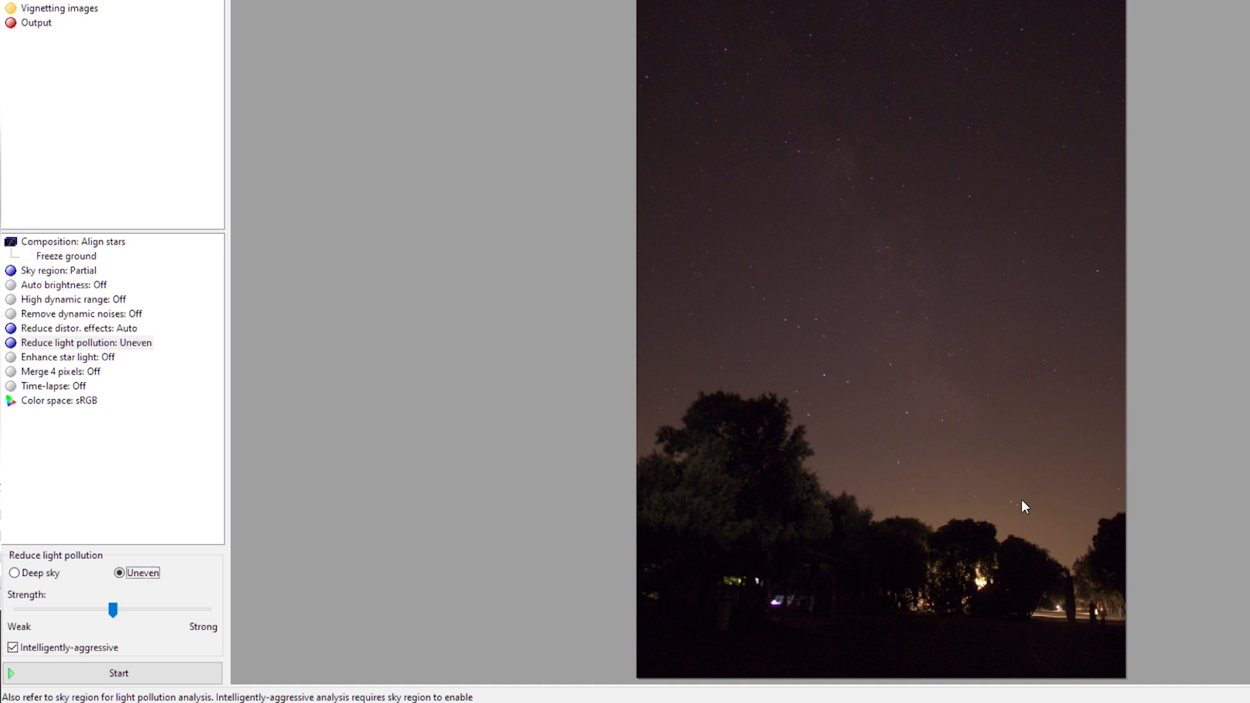
{"action": "mouse_move", "coordinate": [757, 471]}
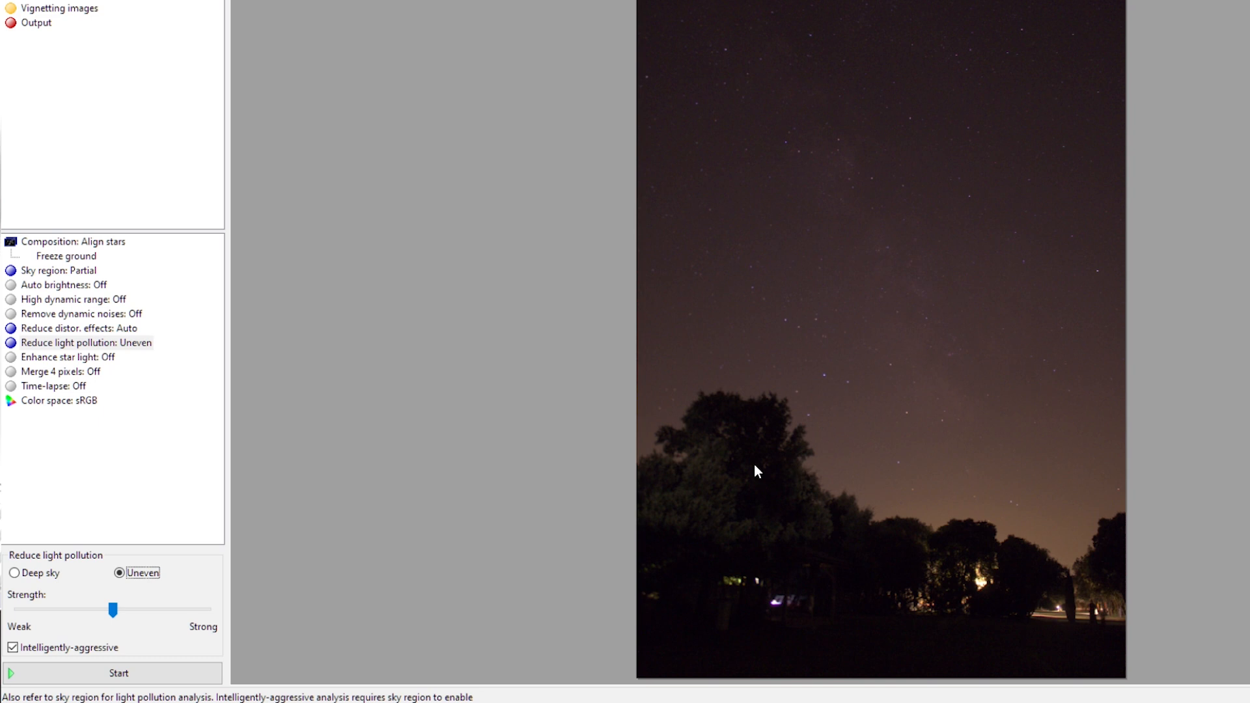
{"action": "mouse_move", "coordinate": [620, 434]}
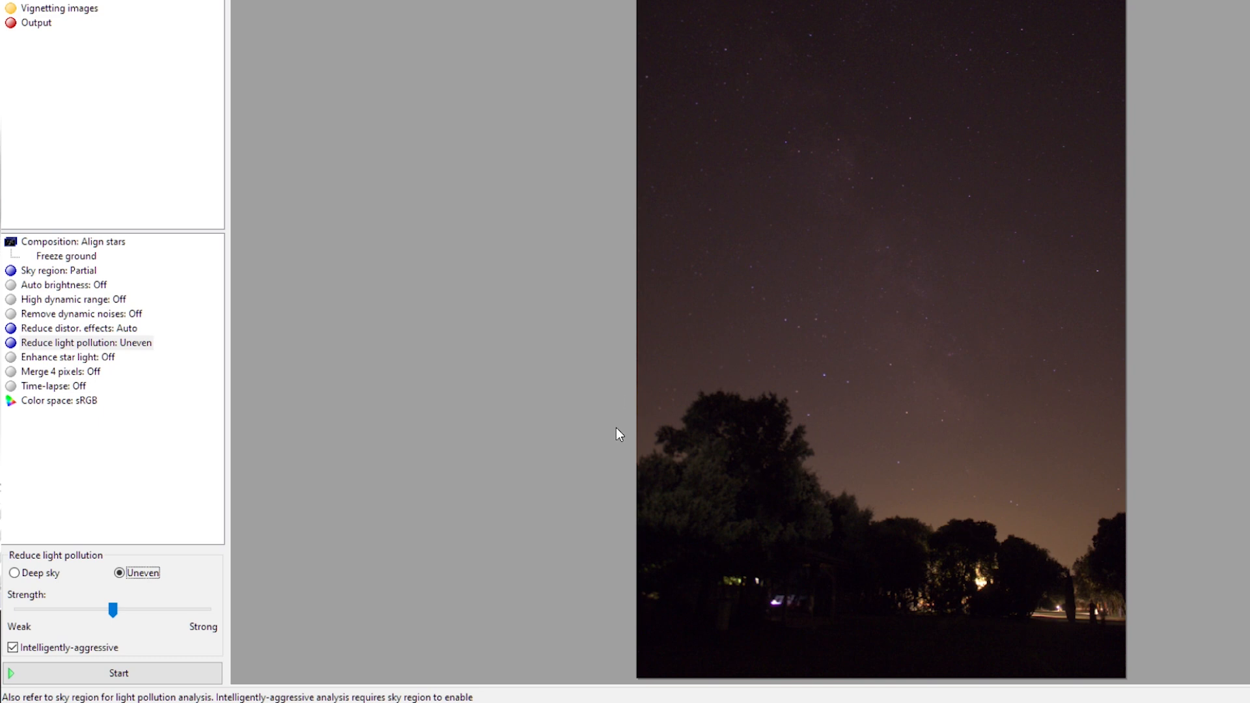
{"action": "mouse_move", "coordinate": [828, 412]}
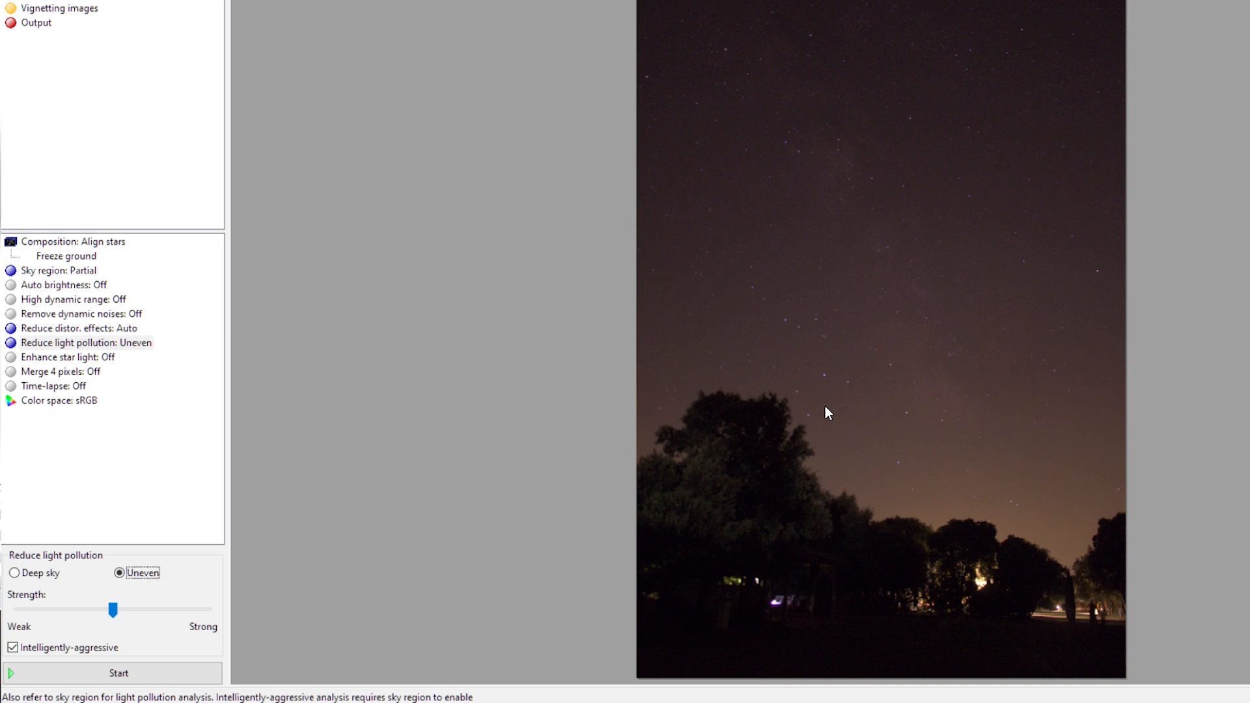
Keep Uneven light pollution reduction selected
{"action": "left_click", "coordinate": [119, 572]}
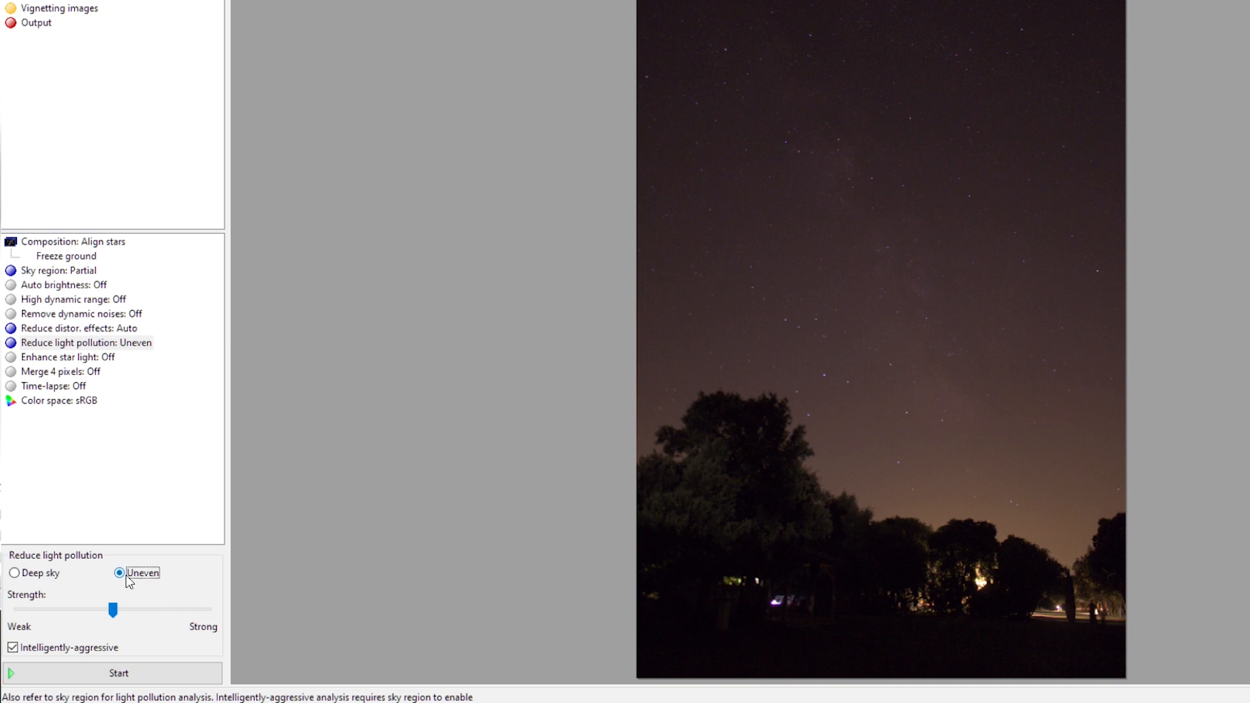